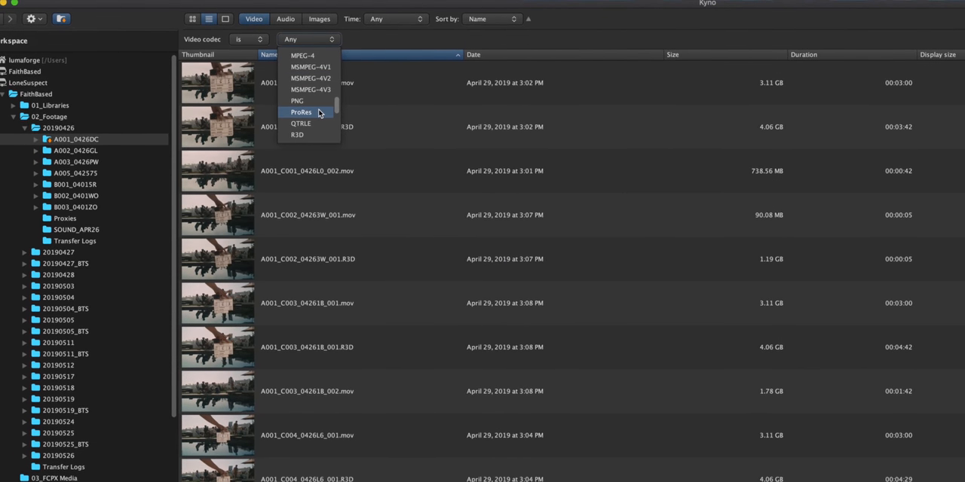
Filter the footage list to clips with the ProRes codec
{"action": "left_click", "coordinate": [301, 111]}
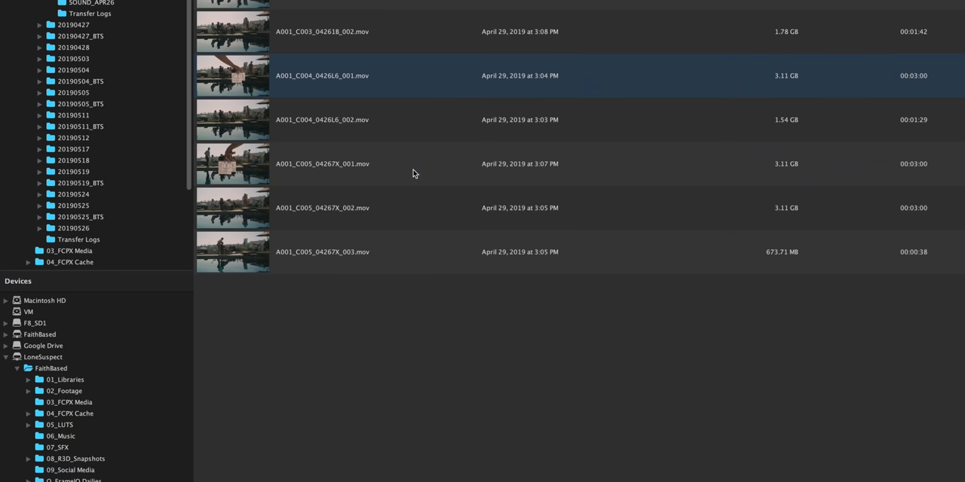
Combine the three spanned A001_C005 clips via Rewrap to Mov and start the job
{"action": "left_click", "coordinate": [414, 208]}
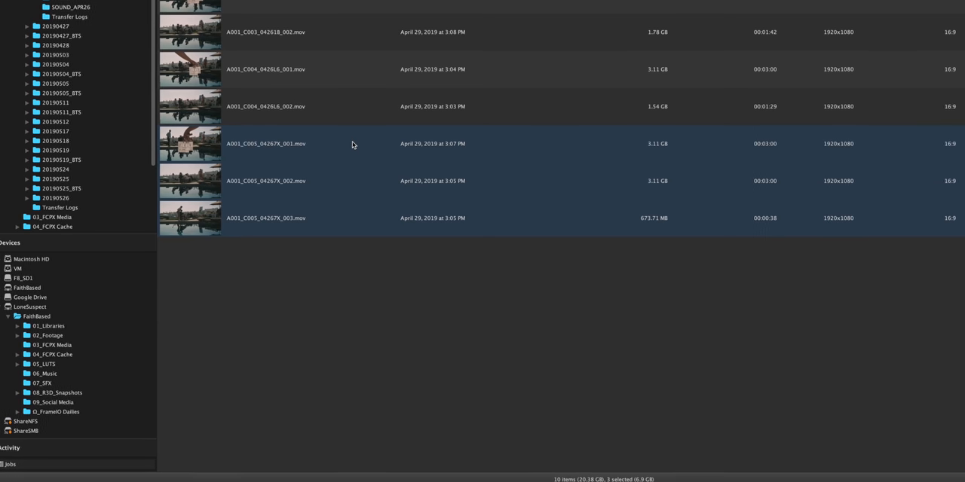
{"action": "right_click", "coordinate": [352, 145]}
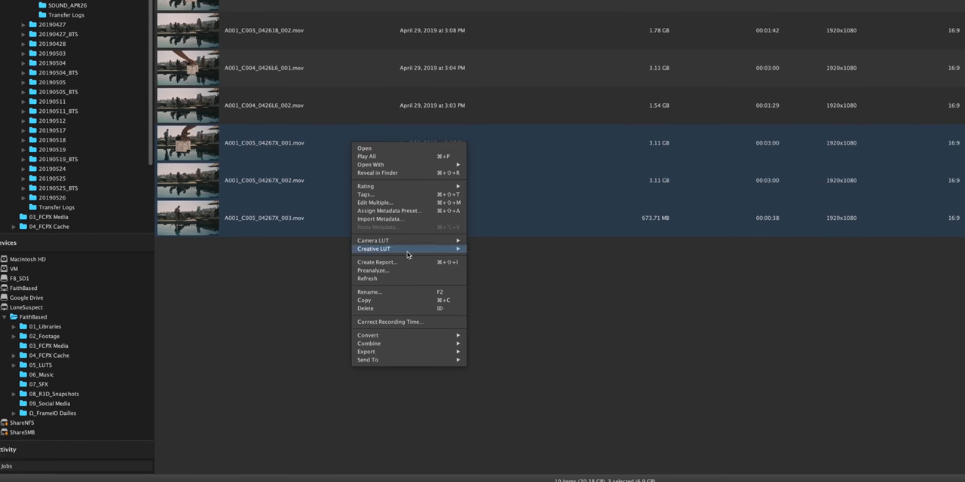
{"action": "mouse_move", "coordinate": [368, 344]}
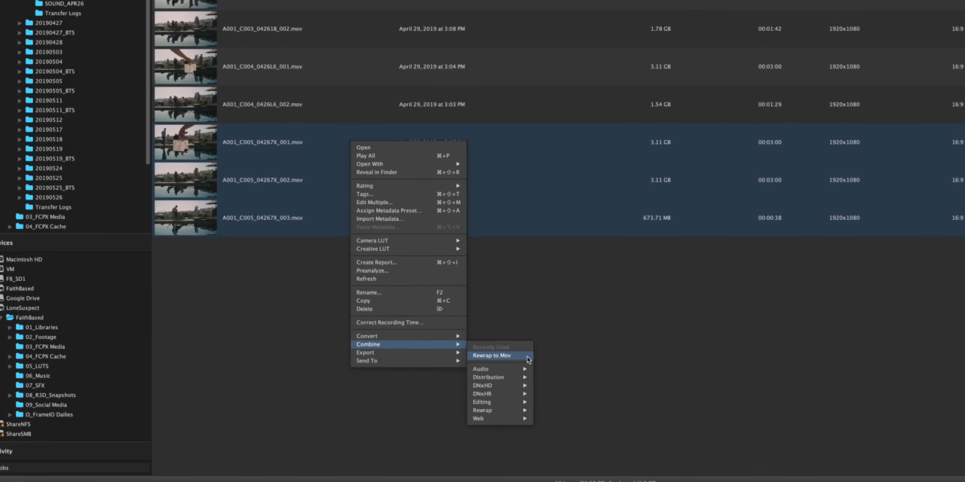
{"action": "left_click", "coordinate": [491, 356]}
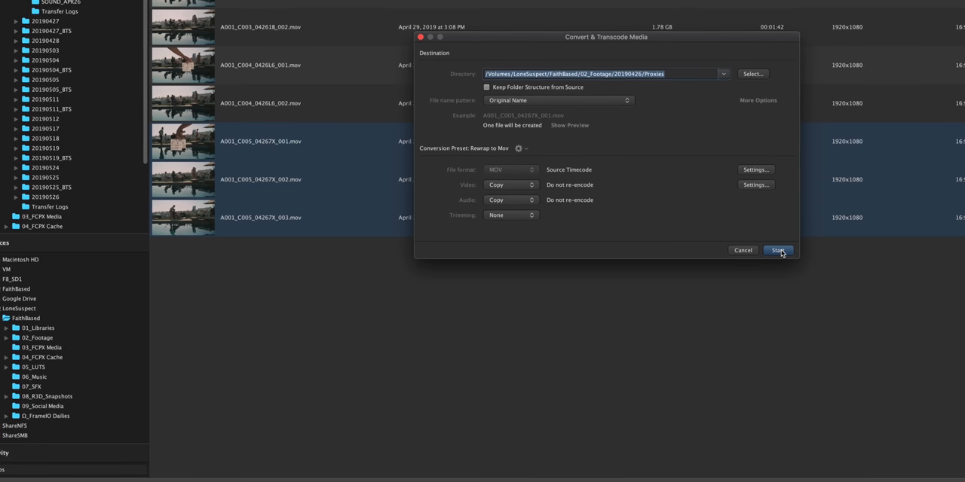
{"action": "left_click", "coordinate": [778, 250]}
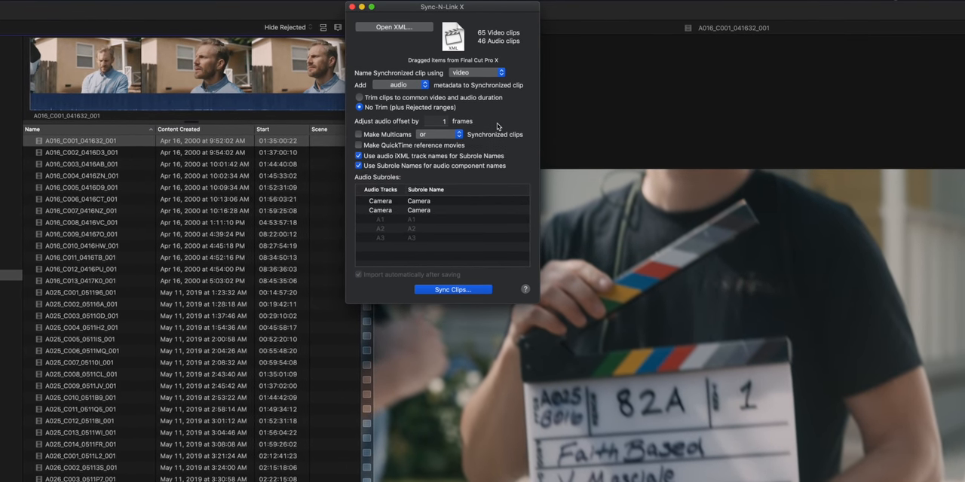
Sync the video clips with their audio and save the result as an XML file
{"action": "left_click", "coordinate": [452, 290]}
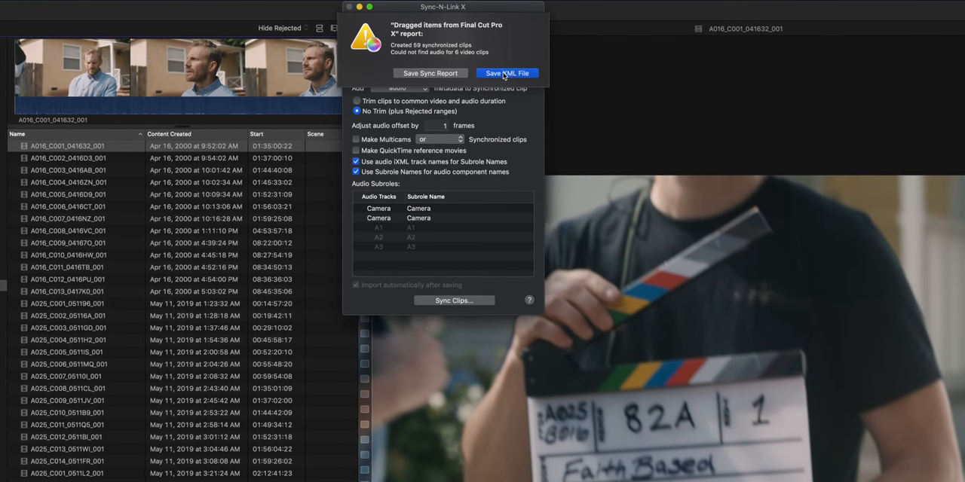
{"action": "left_click", "coordinate": [506, 72]}
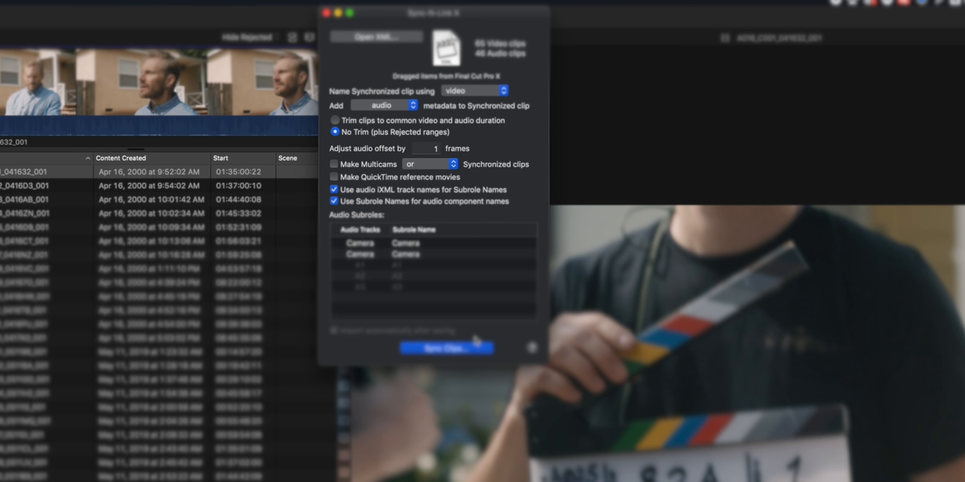
{"action": "left_click", "coordinate": [446, 347]}
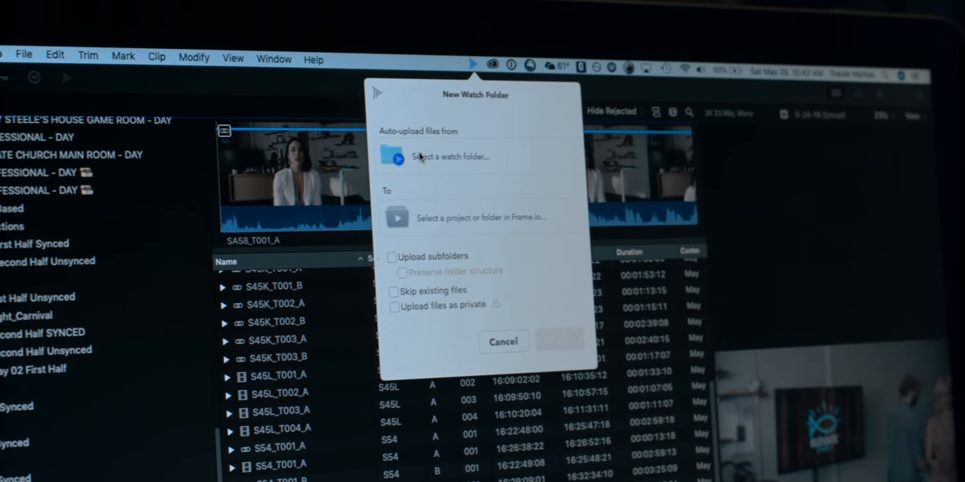
Watch D_FrameIO Dailies on the FaithBased server share, uploading into the Faith Based project
{"action": "left_click", "coordinate": [451, 157]}
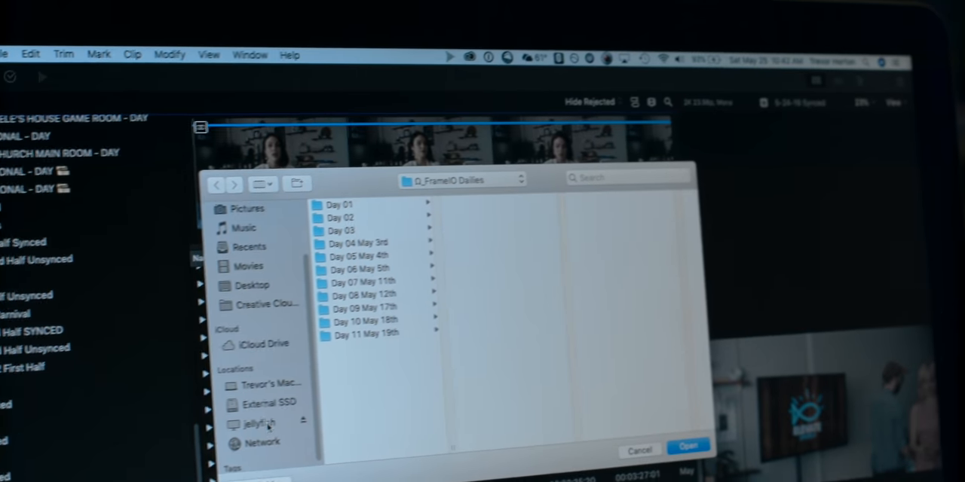
{"action": "left_click", "coordinate": [259, 424]}
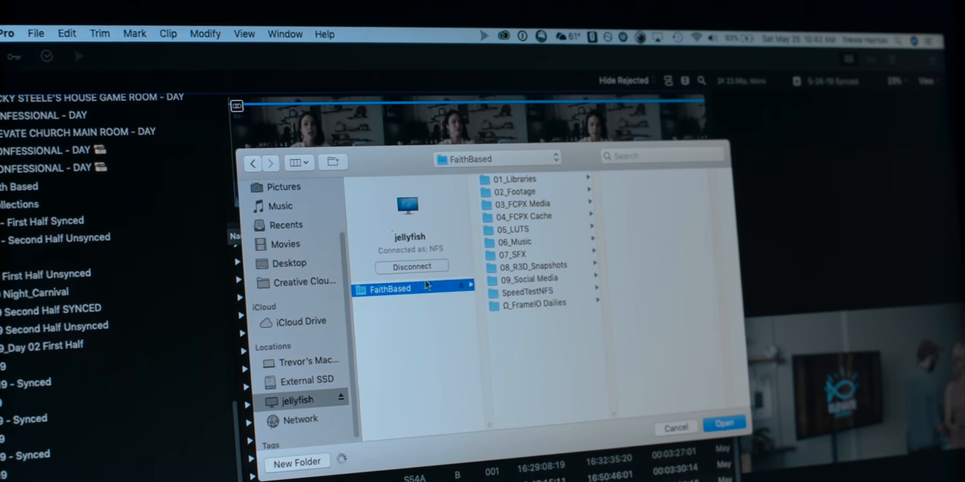
{"action": "left_click", "coordinate": [531, 305]}
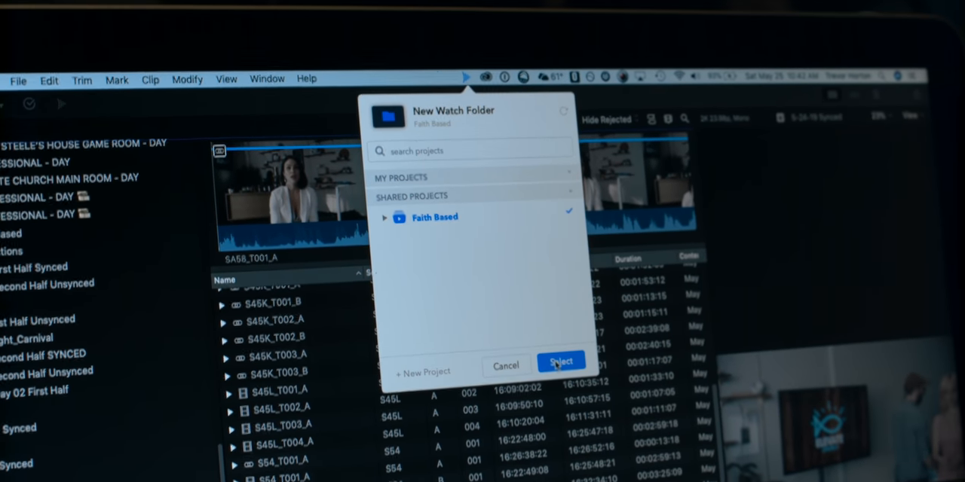
{"action": "left_click", "coordinate": [561, 361]}
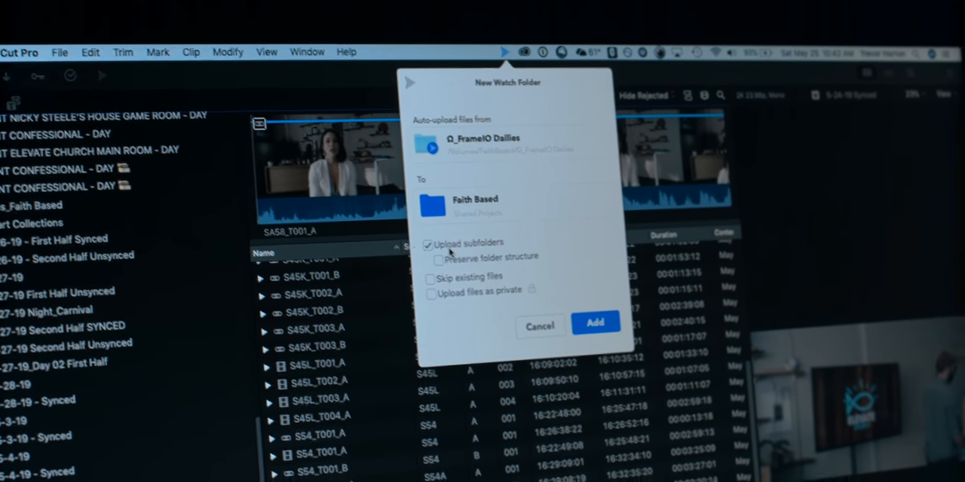